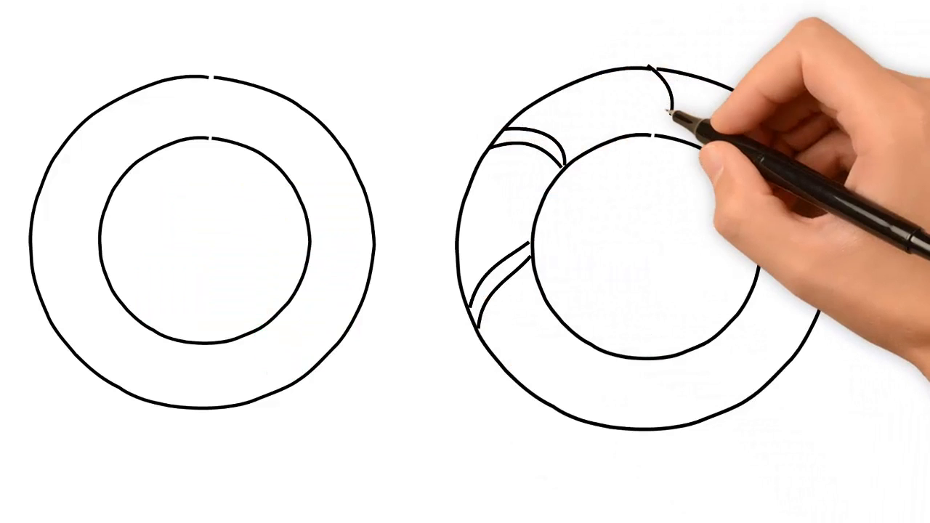
{"action": "left_click_drag", "start_coordinate": [668, 80], "coordinate": [792, 167]}
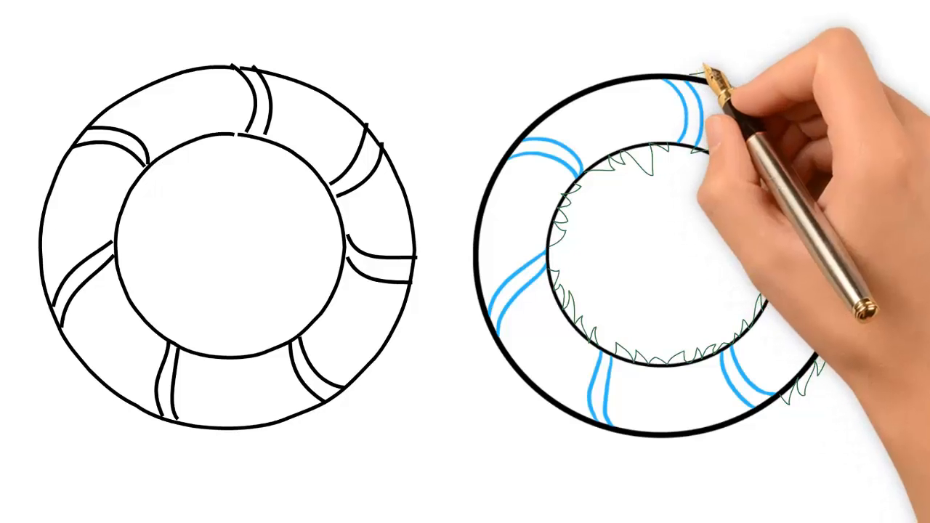
{"action": "mouse_move", "coordinate": [770, 123]}
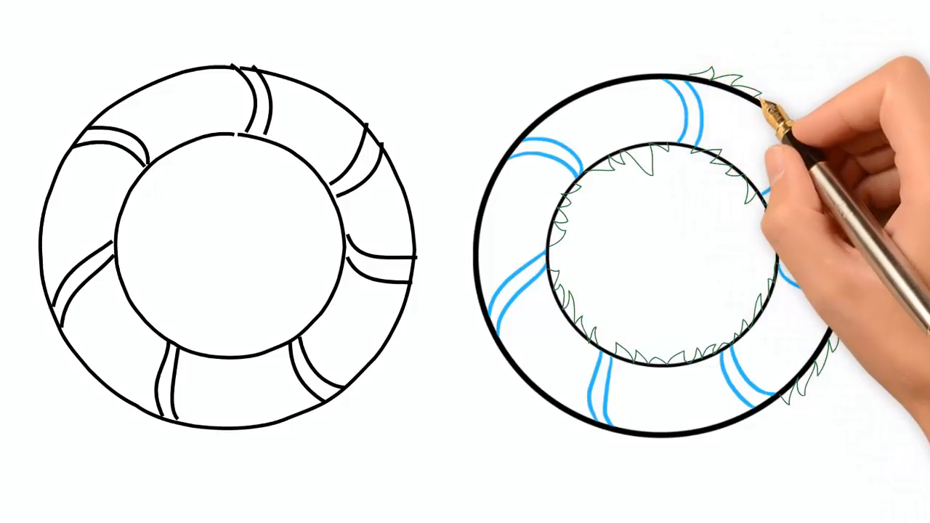